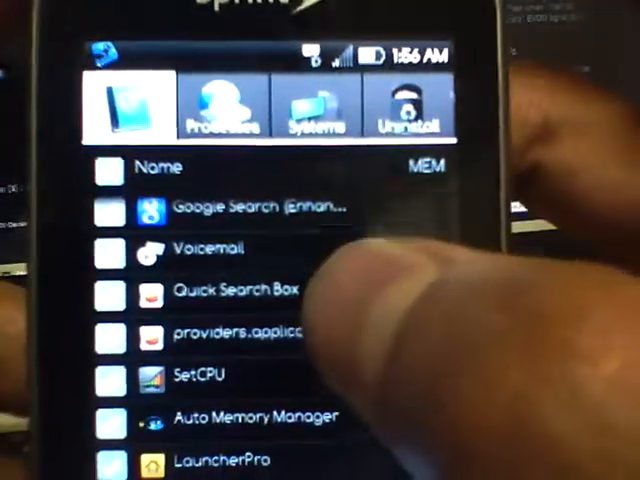
scroll(up, 3)
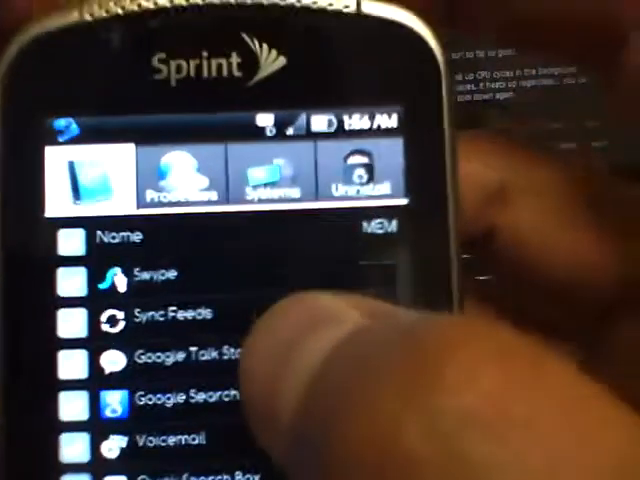